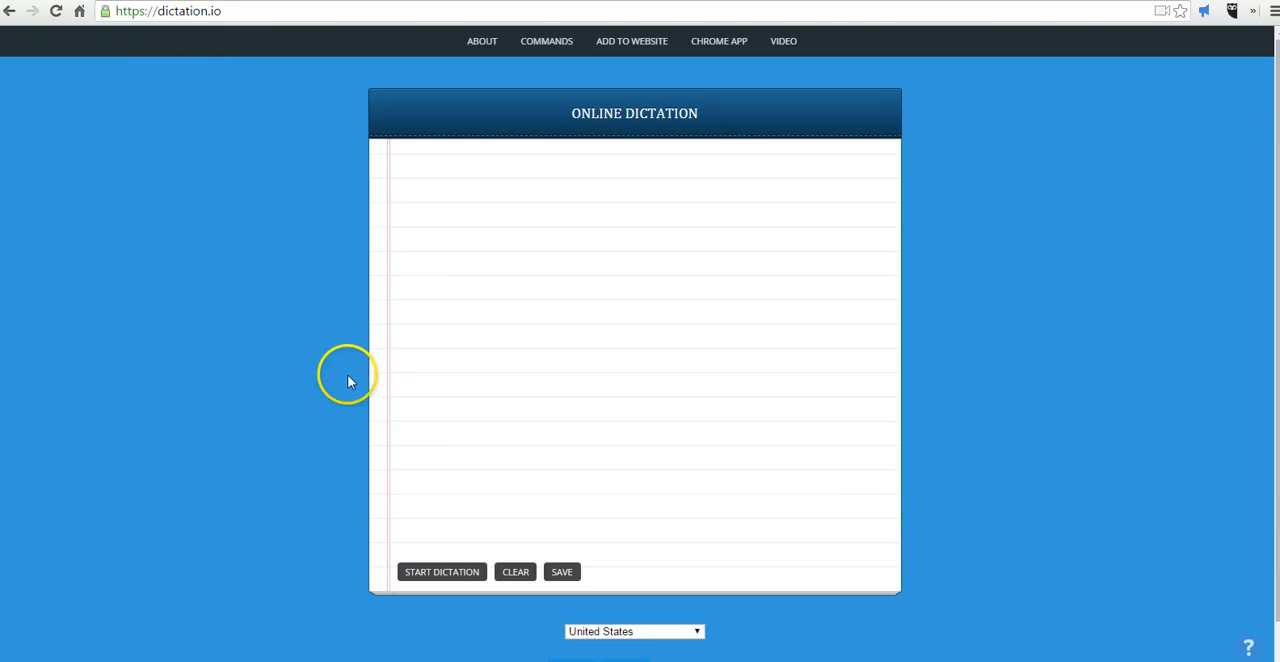
Dictate the opening sentences about recording speech and punctuation, including 'And as you can see', then stop listening
{"action": "left_click", "coordinate": [441, 571]}
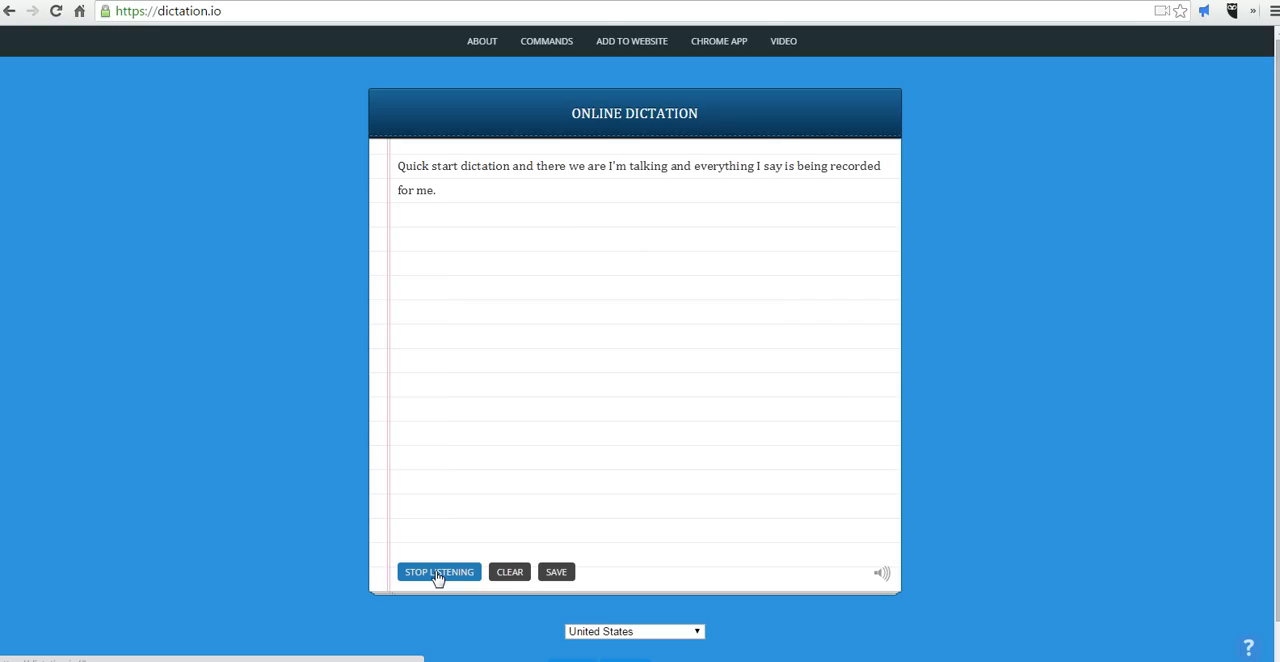
{"action": "type", "text": "And as you can see whenever I use punctuation or Sao punctuation"}
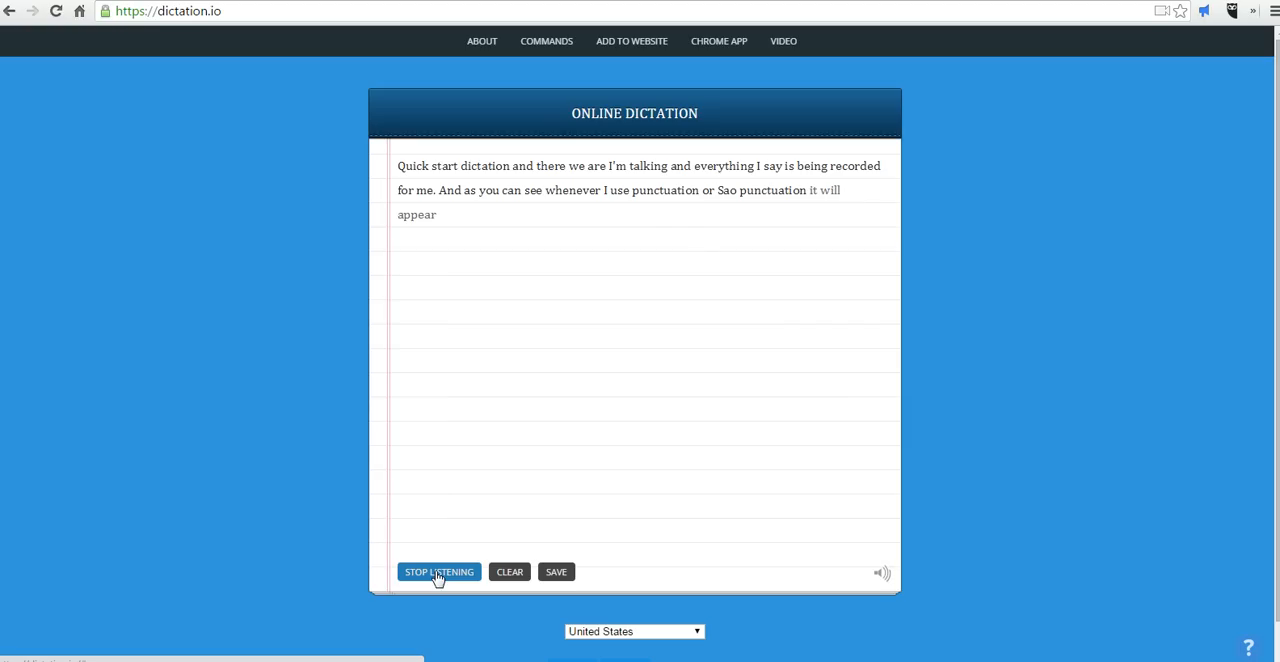
{"action": "left_click", "coordinate": [438, 571]}
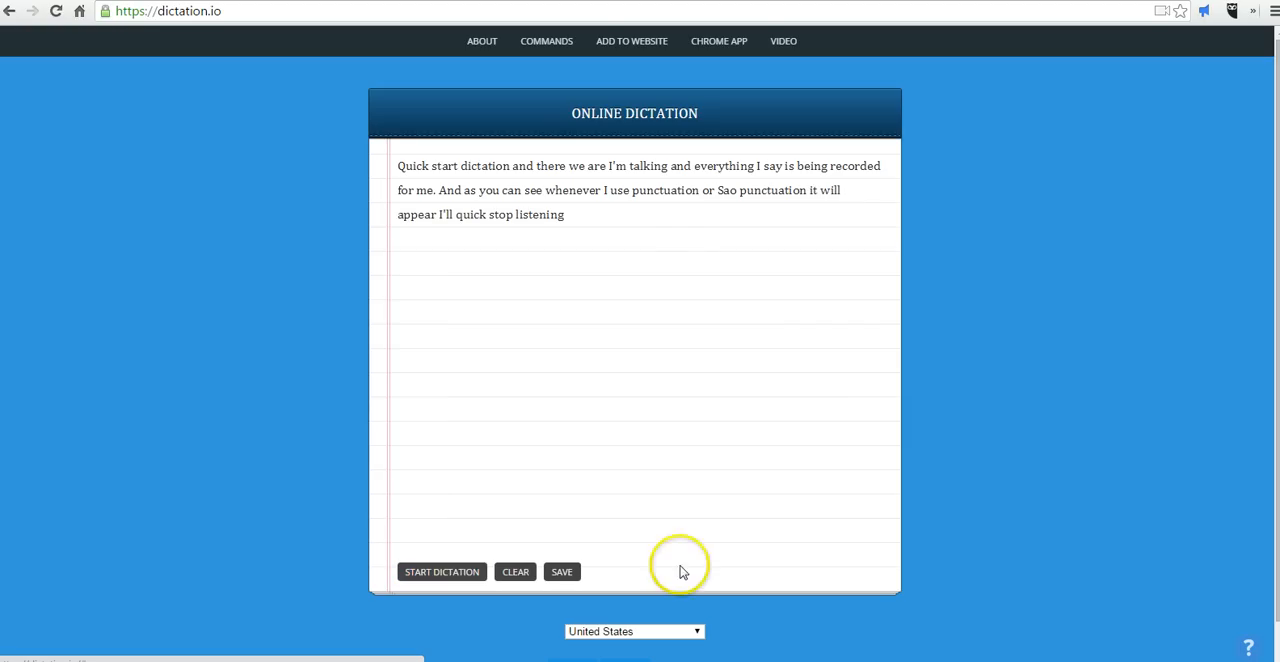
{"action": "mouse_move", "coordinate": [622, 355]}
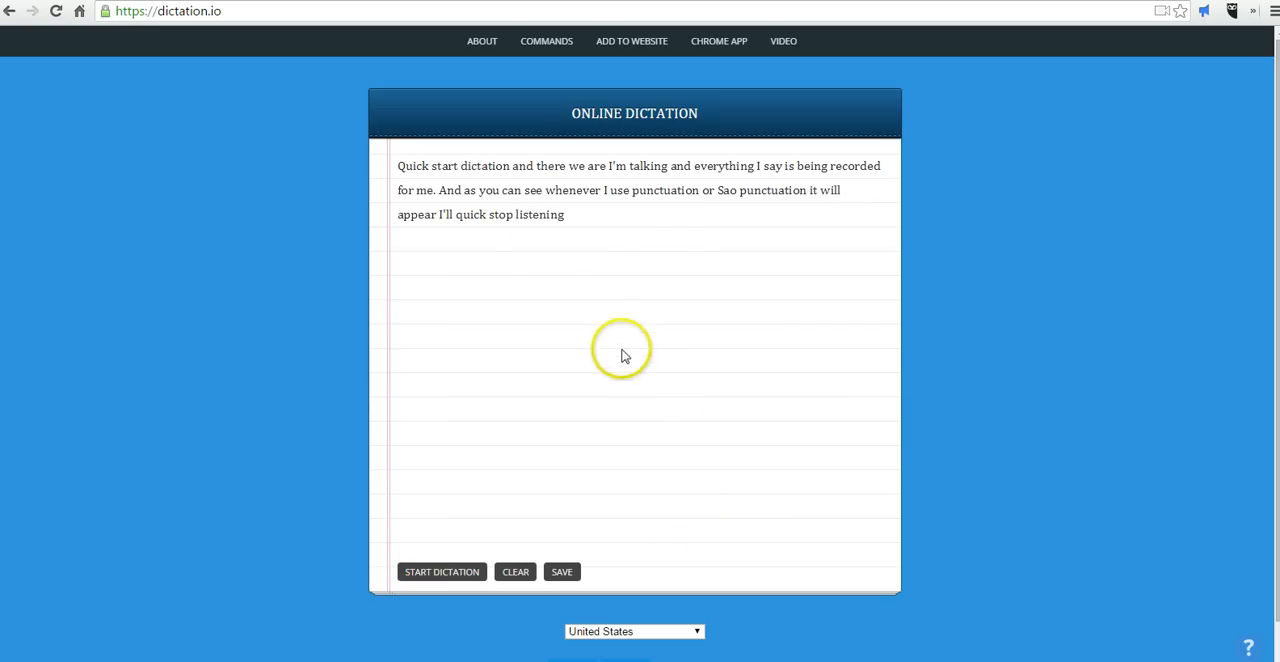
{"action": "mouse_move", "coordinate": [735, 190]}
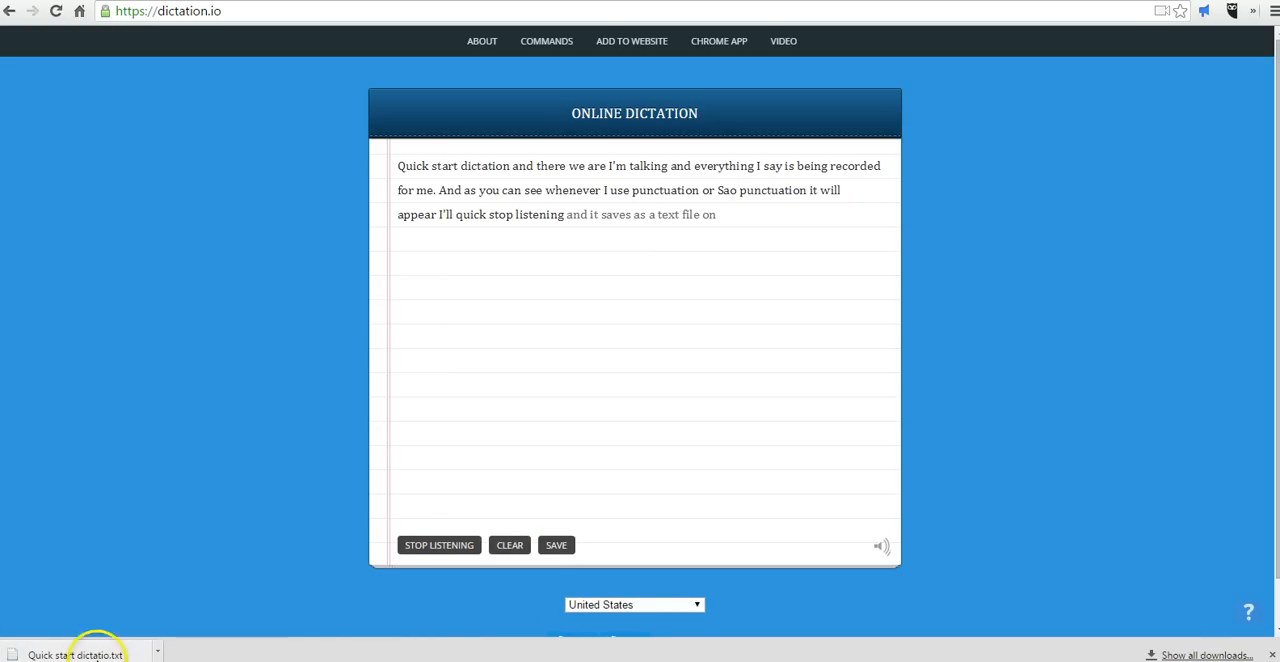
Open the downloaded .txt transcript from the browser's download bar in Notepad
{"action": "left_click", "coordinate": [75, 655]}
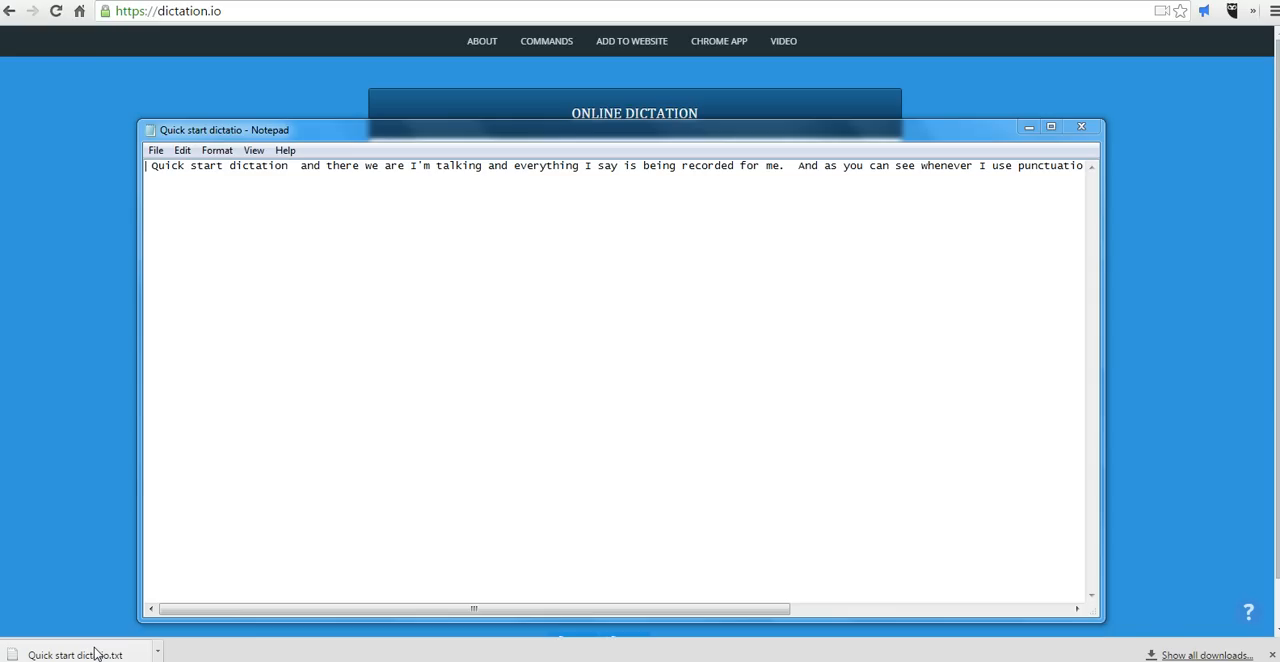
{"action": "mouse_move", "coordinate": [1029, 135]}
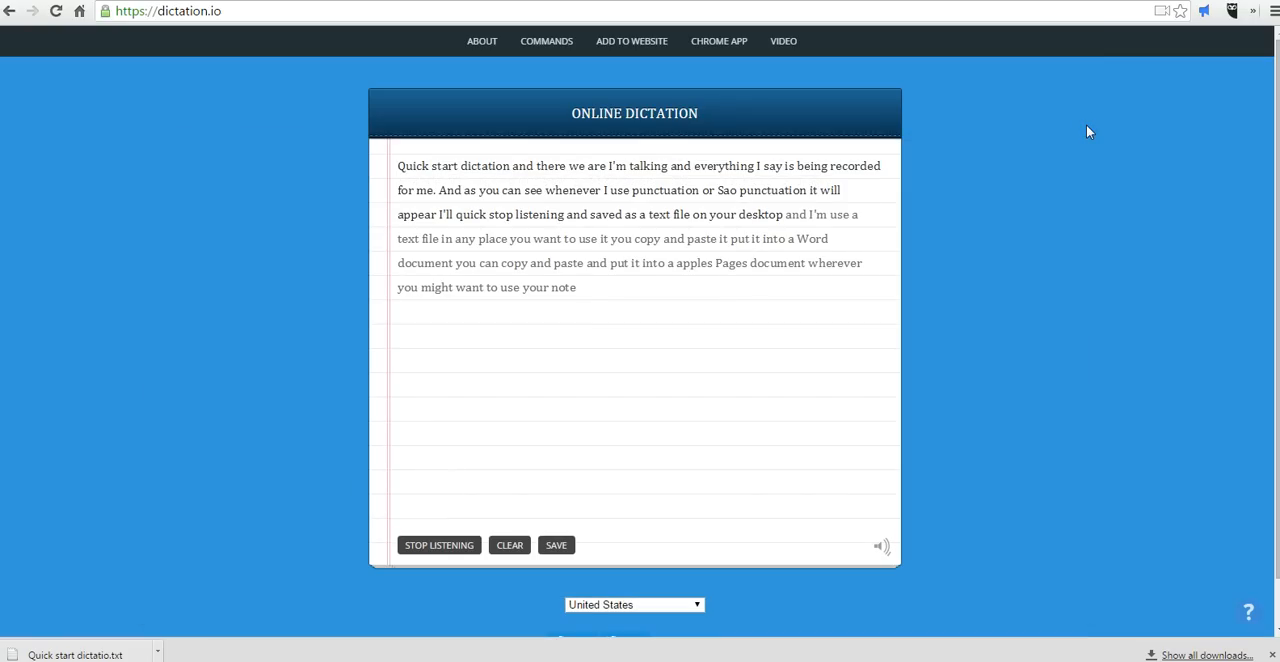
Dictate closing lines calling it a quick way to dictate notes, mentioning more tips and tricks
{"action": "type", "text": "substitution. Io quick and easy way to dictate"}
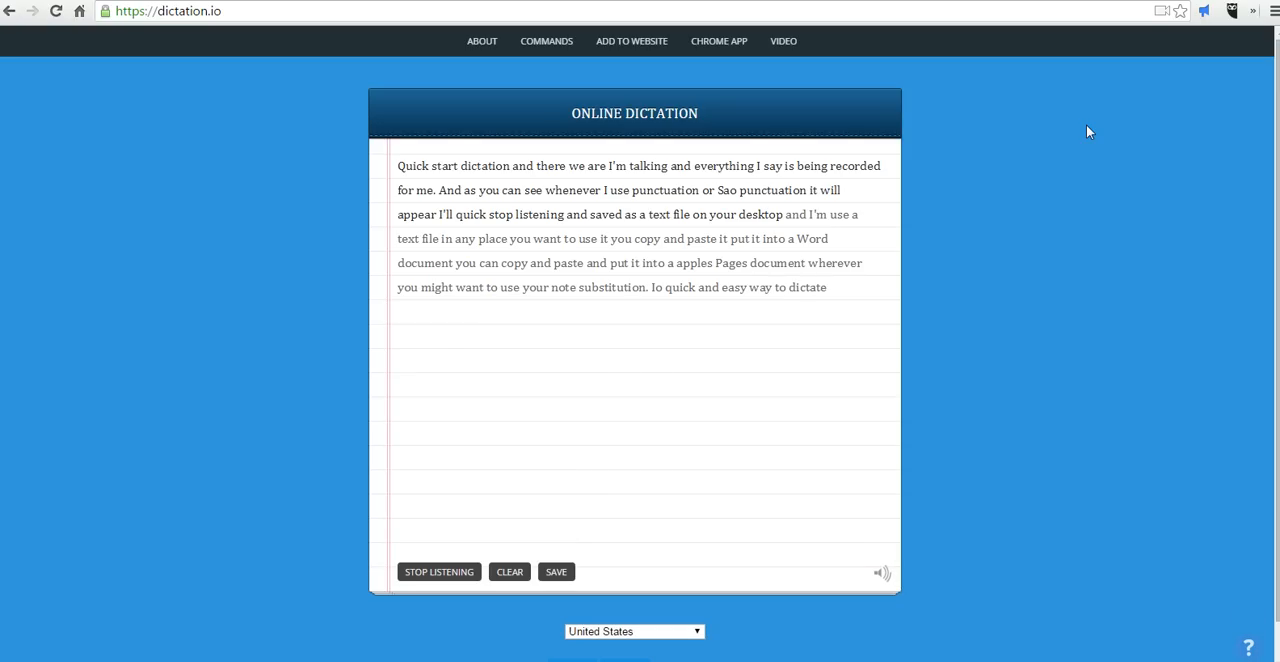
{"action": "type", "text": "notes for more tips and tricks like this"}
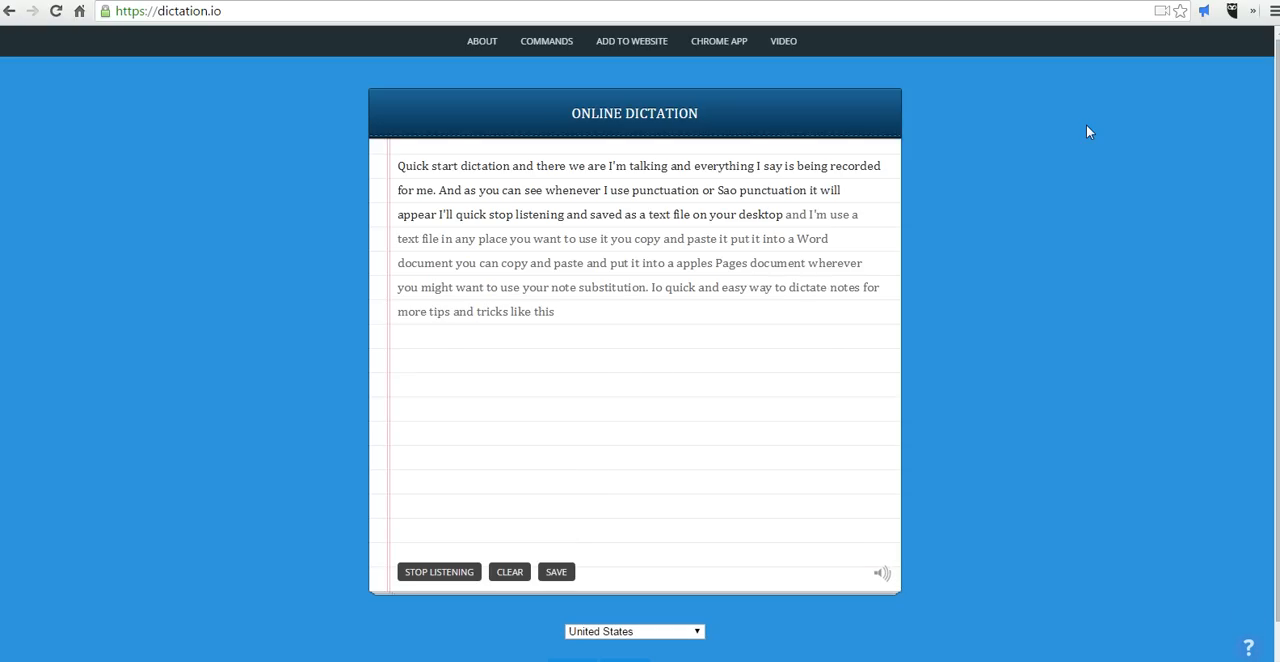